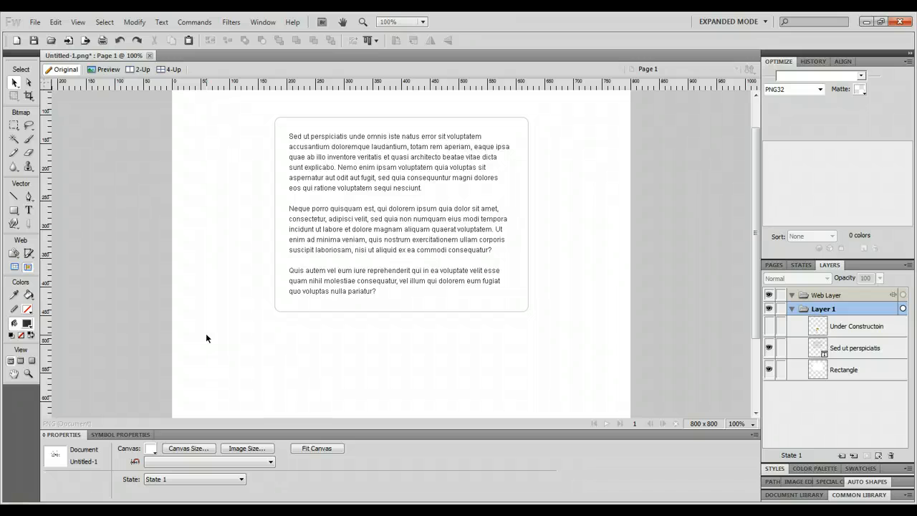
Select the paragraph text, then unhide the Under Construction layer so the image shows
click(286, 222)
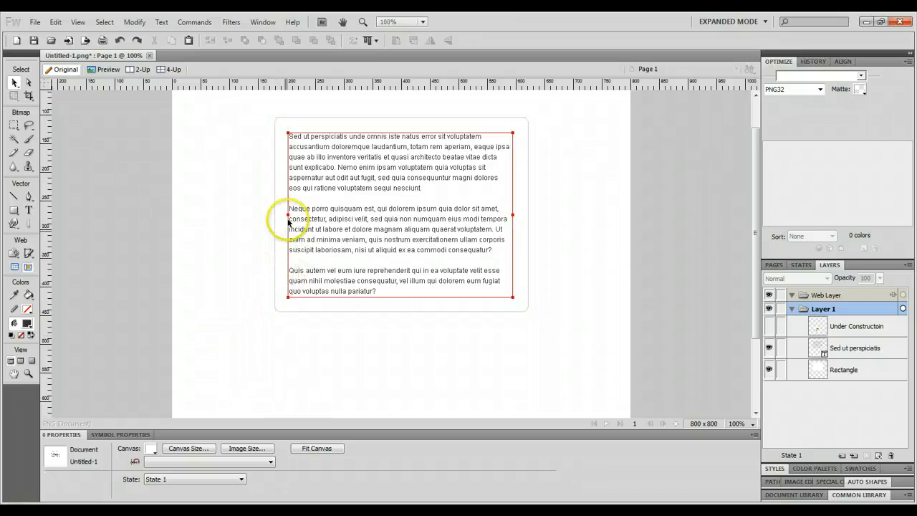
mouse_move(357, 197)
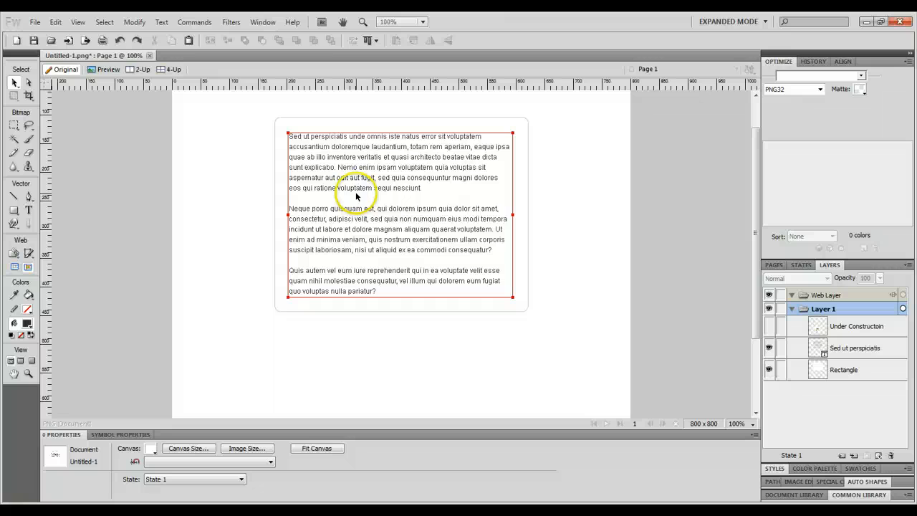
mouse_move(462, 203)
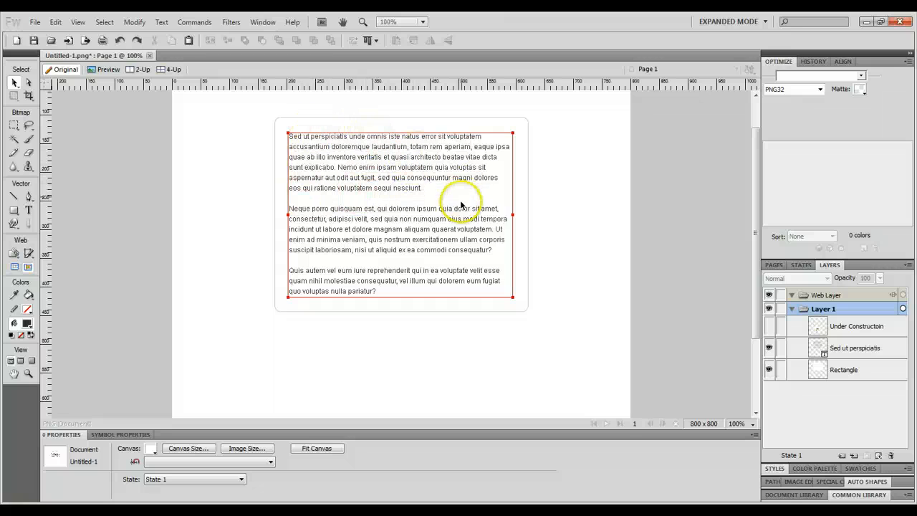
mouse_move(414, 147)
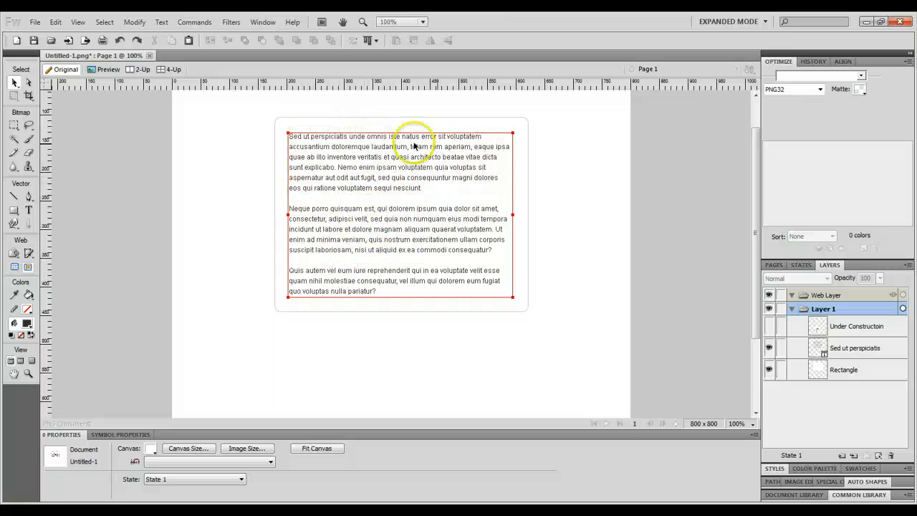
click(241, 194)
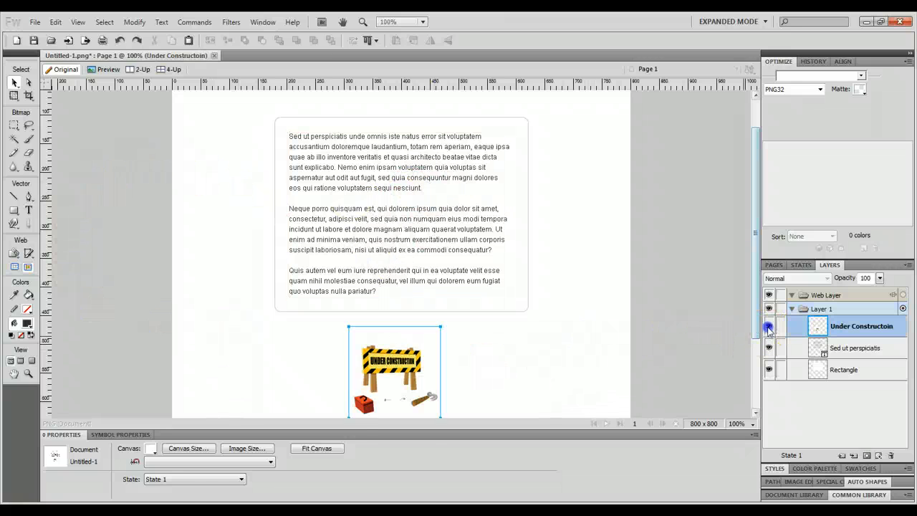
Drag the Under Construction bitmap to the lower left beneath the text box
drag(394, 370, 376, 215)
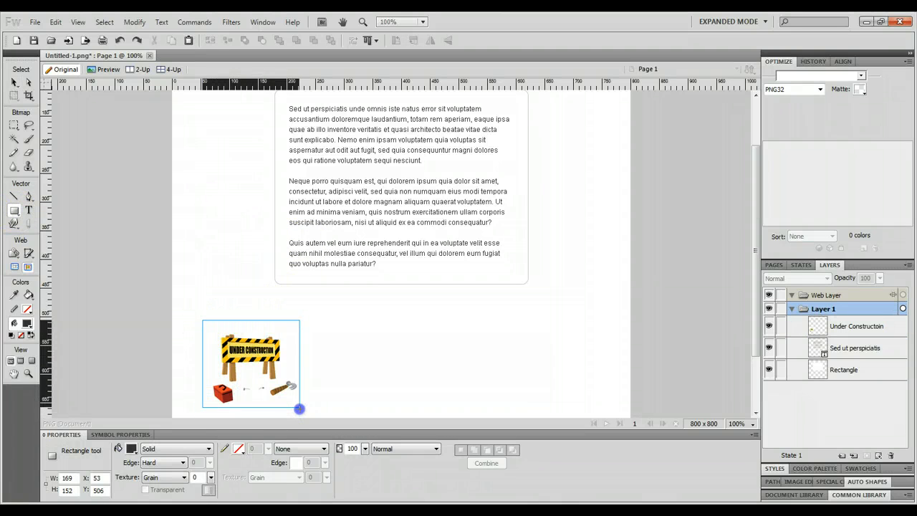
Draw a dark rectangle matching the size of the Under Construction image
drag(299, 408, 303, 413)
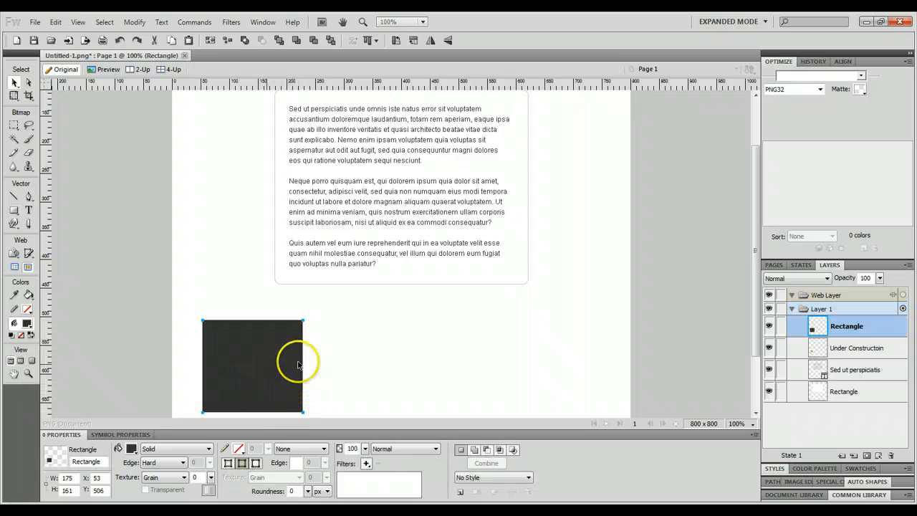
mouse_move(283, 351)
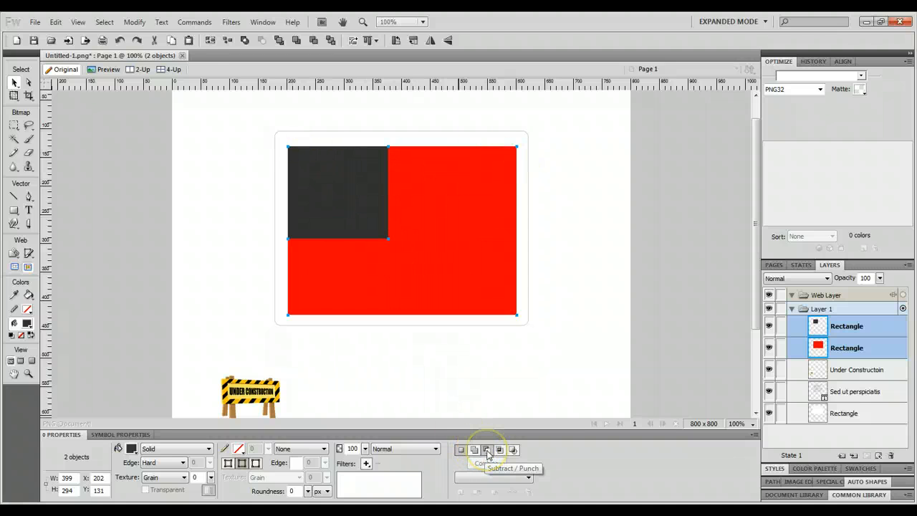
Subtract/Punch the dark rectangle from the red one and set the image in the resulting notch
click(487, 450)
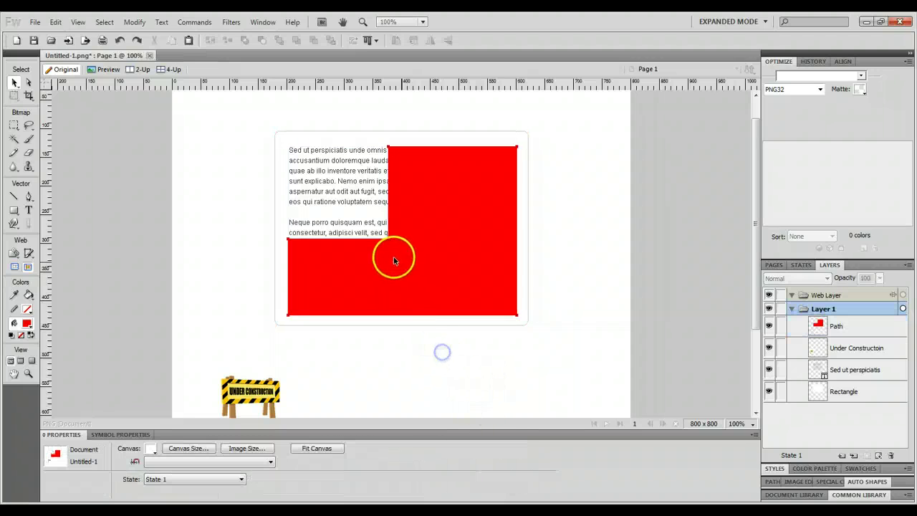
click(395, 261)
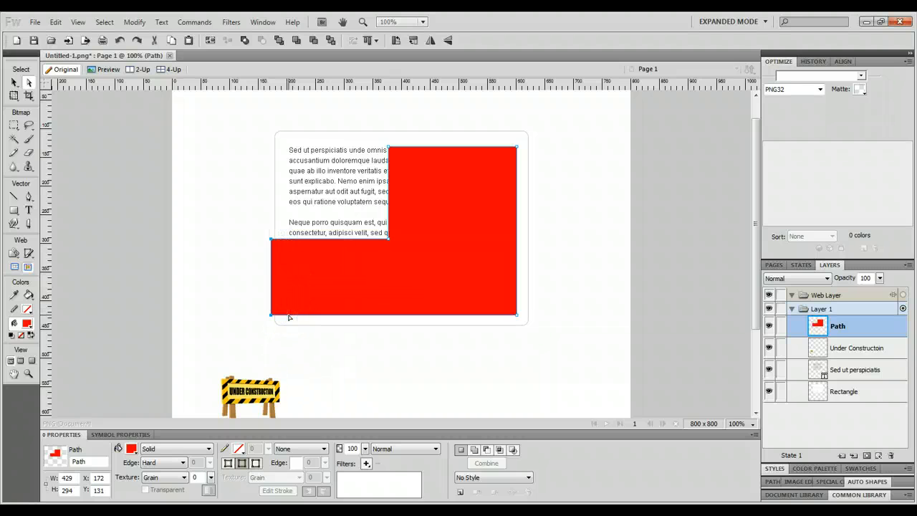
drag(270, 236, 290, 236)
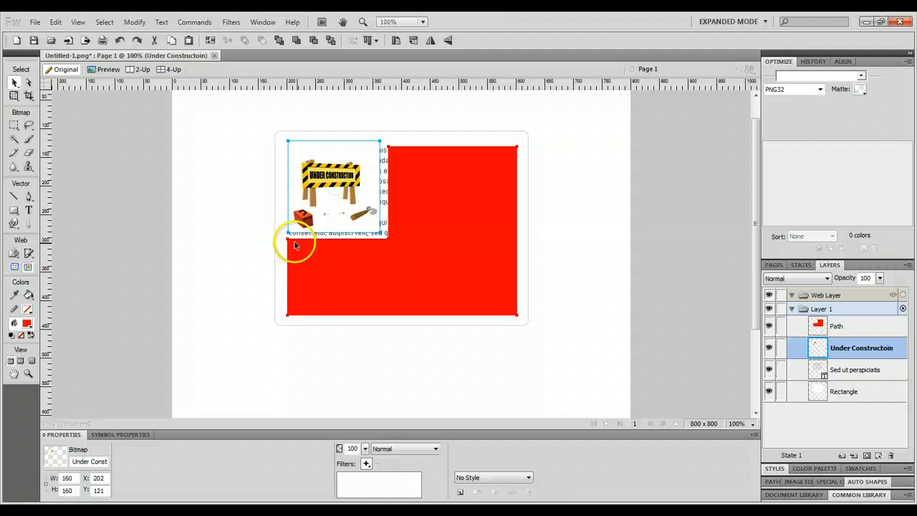
Drag the bitmap aside and Shift-select the text block with the L-shaped path
drag(329, 186, 212, 217)
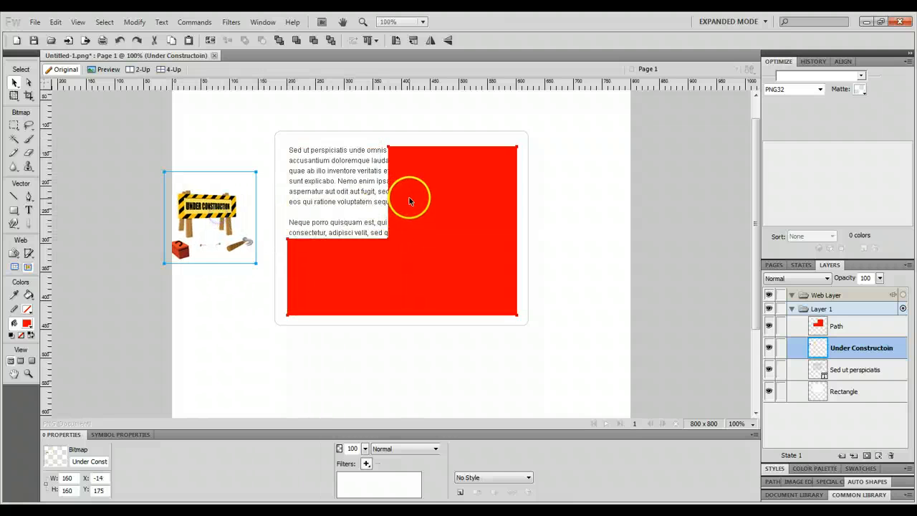
click(852, 370)
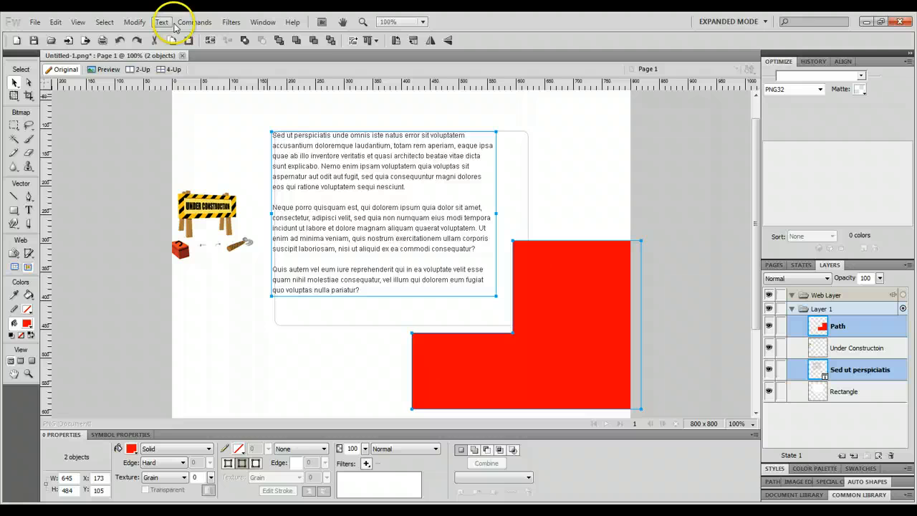
Attach the paragraph text in the L-shaped path and return the image to the box's top-left
click(161, 22)
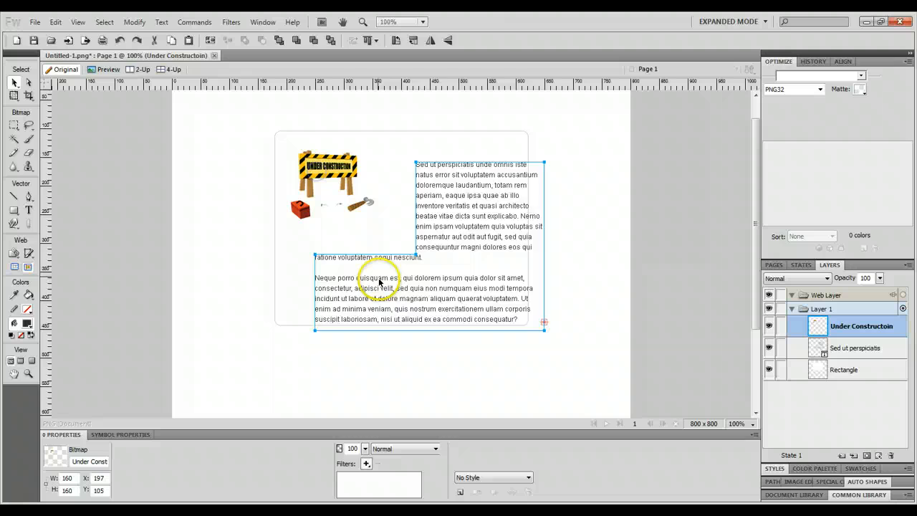
click(860, 348)
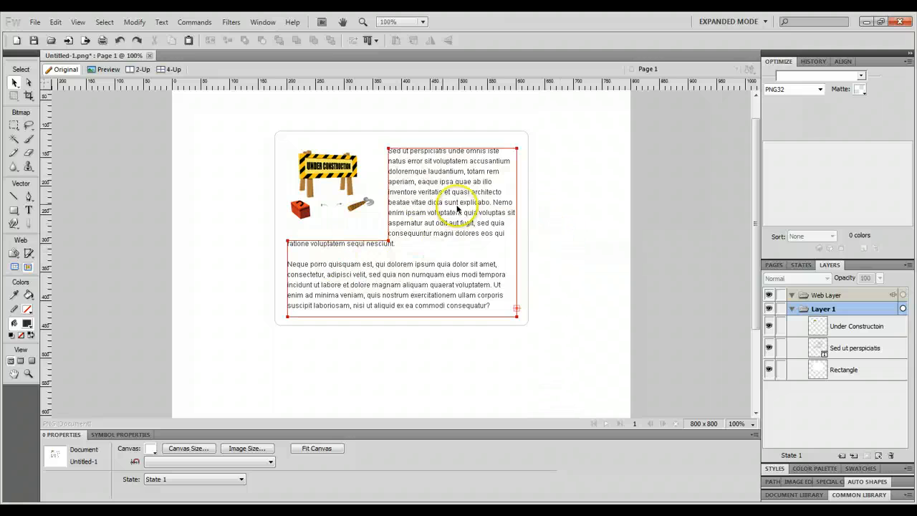
click(328, 194)
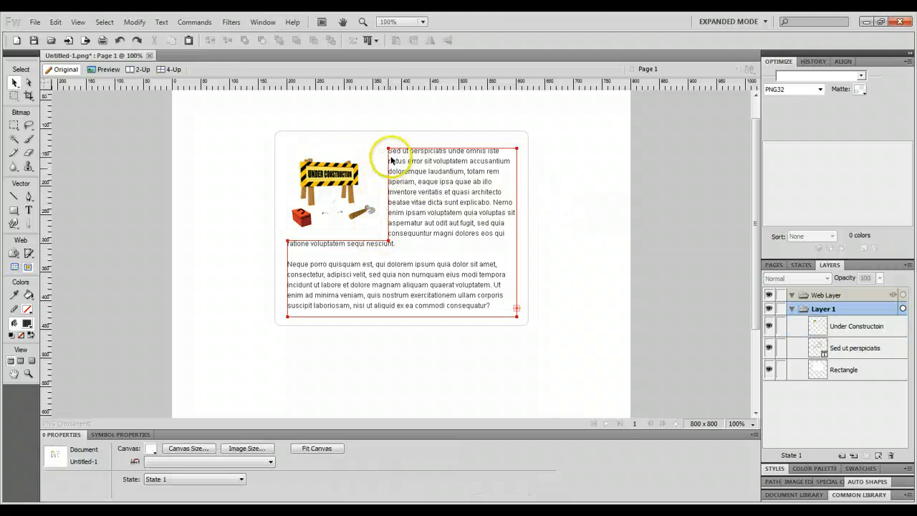
click(232, 231)
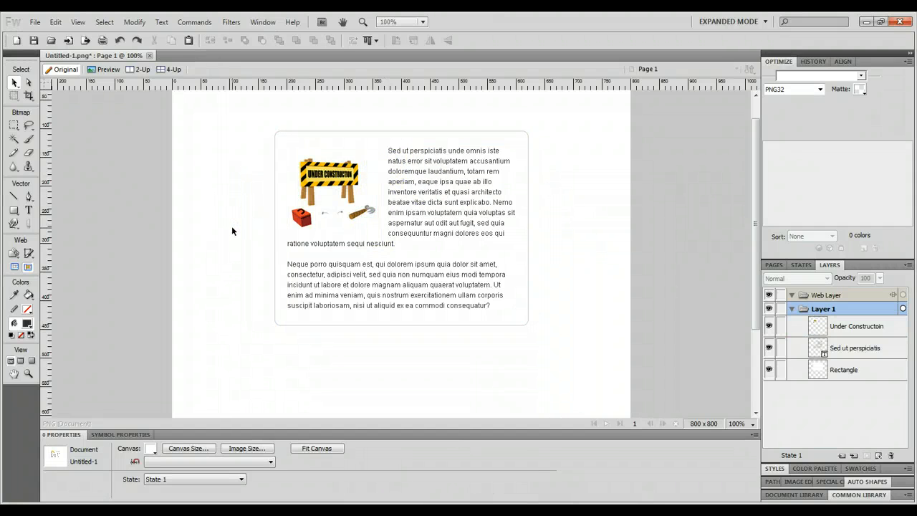